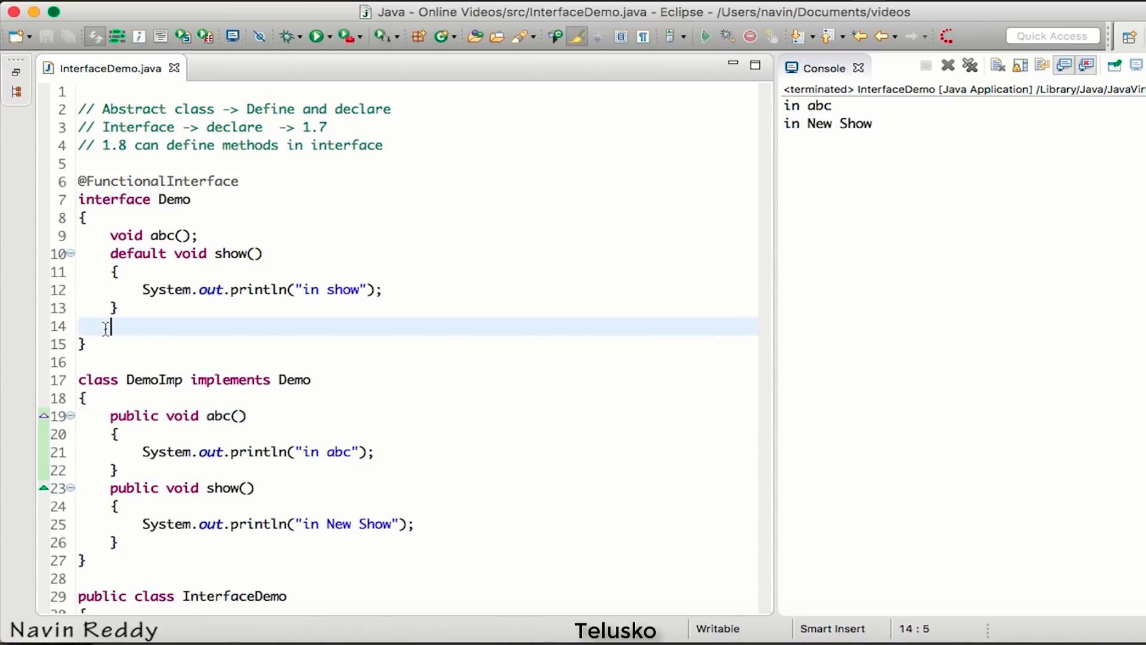
Add an empty 'interface MyDemo { }' after Demo and delete DemoImp's show() method.
{"action": "key", "text": "Backspace"}
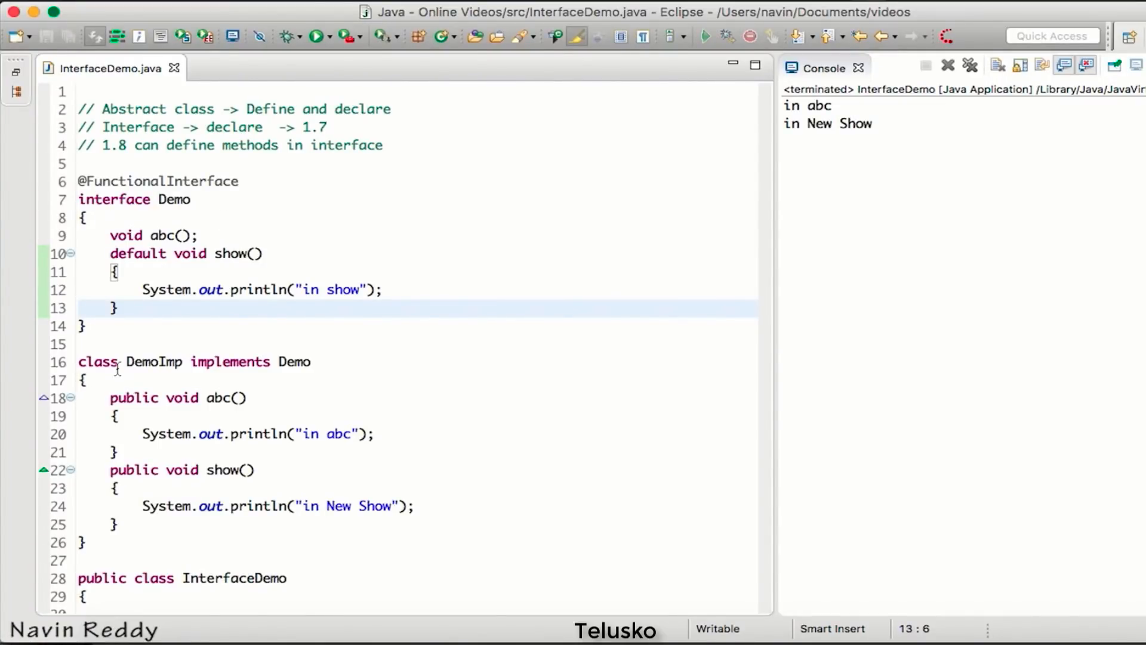
{"action": "type", "text": "inte"}
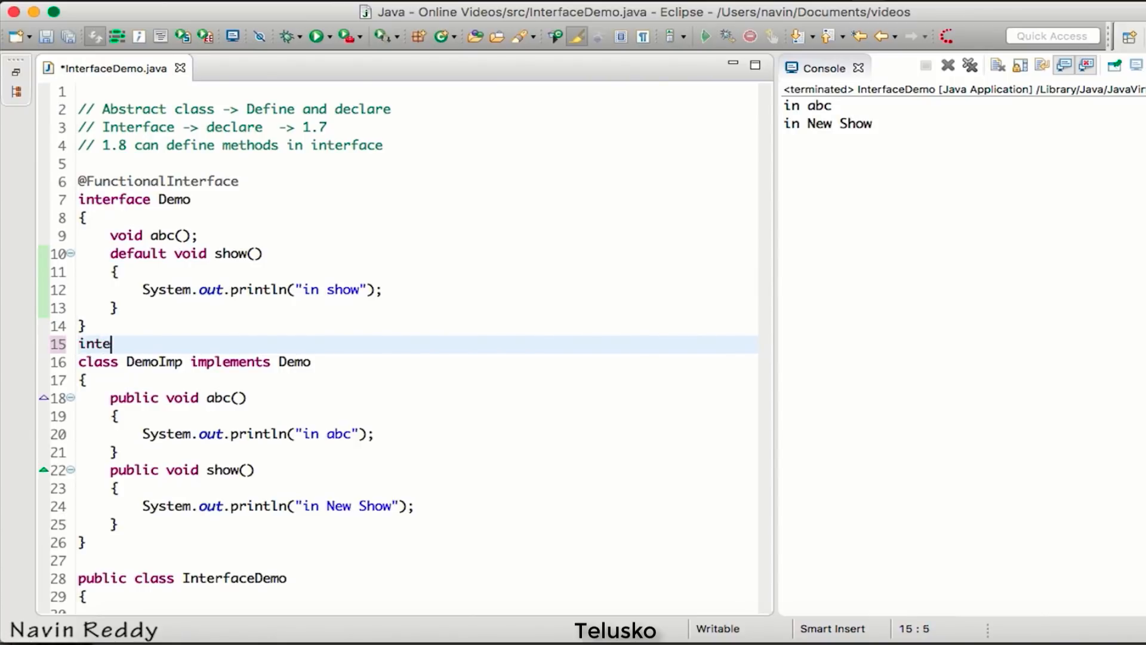
{"action": "type", "text": "rface MyDemo"}
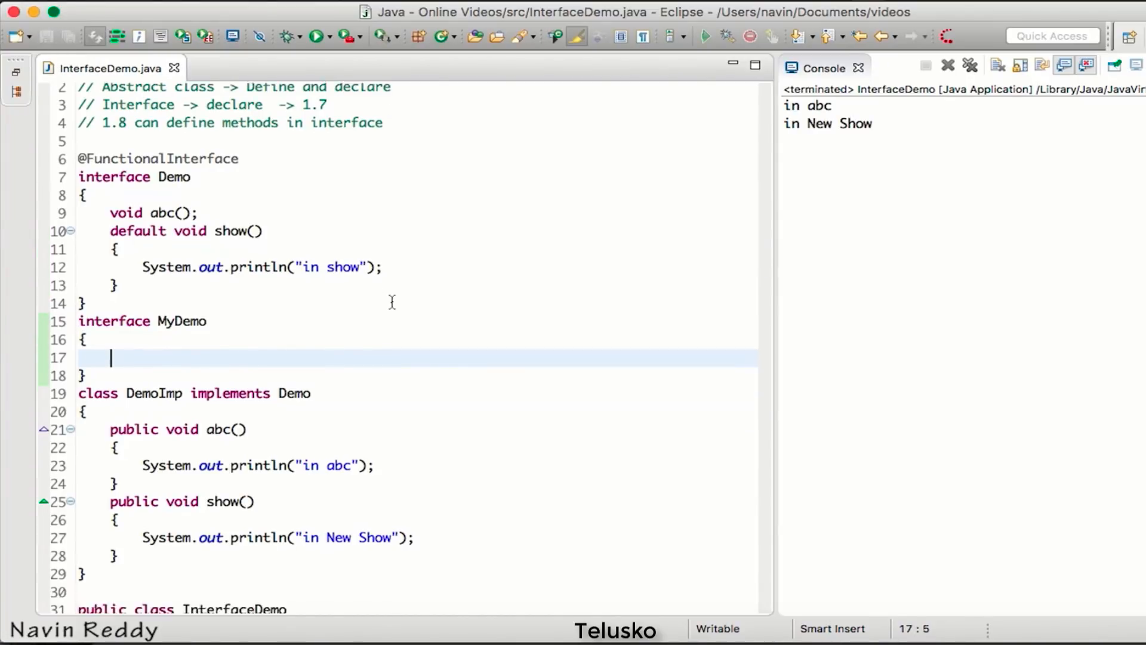
{"action": "scroll", "scroll_direction": "down", "scroll_amount": 3}
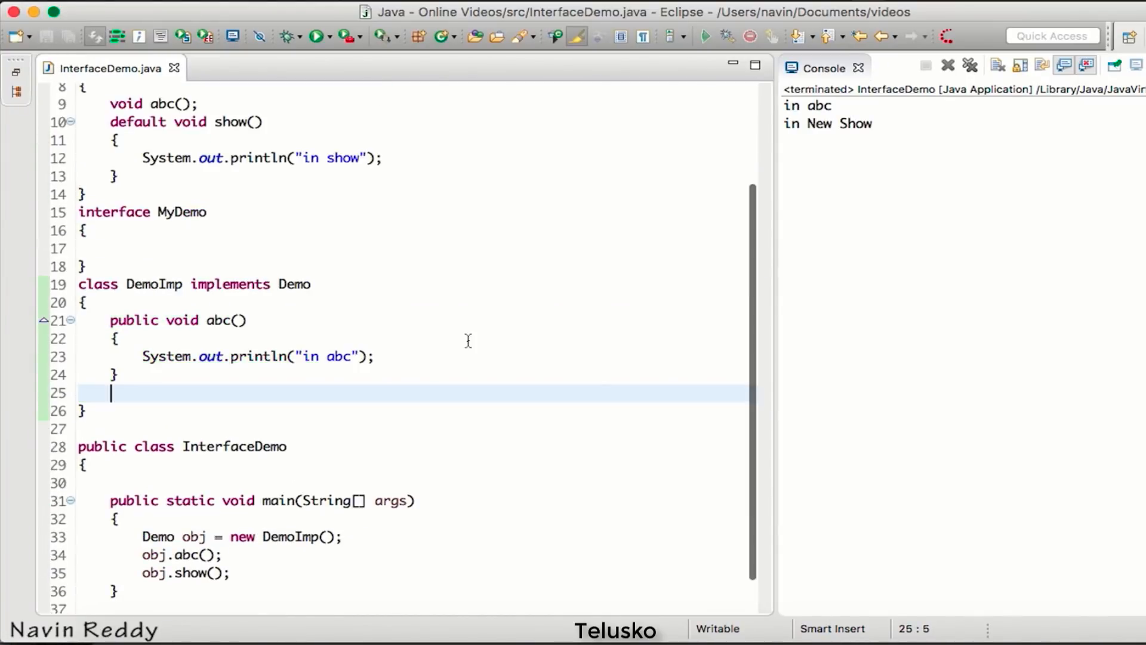
Add ', MyDemo' to DemoImp's implements clause, print 'in Demo show', and run it.
{"action": "type", "text": ","}
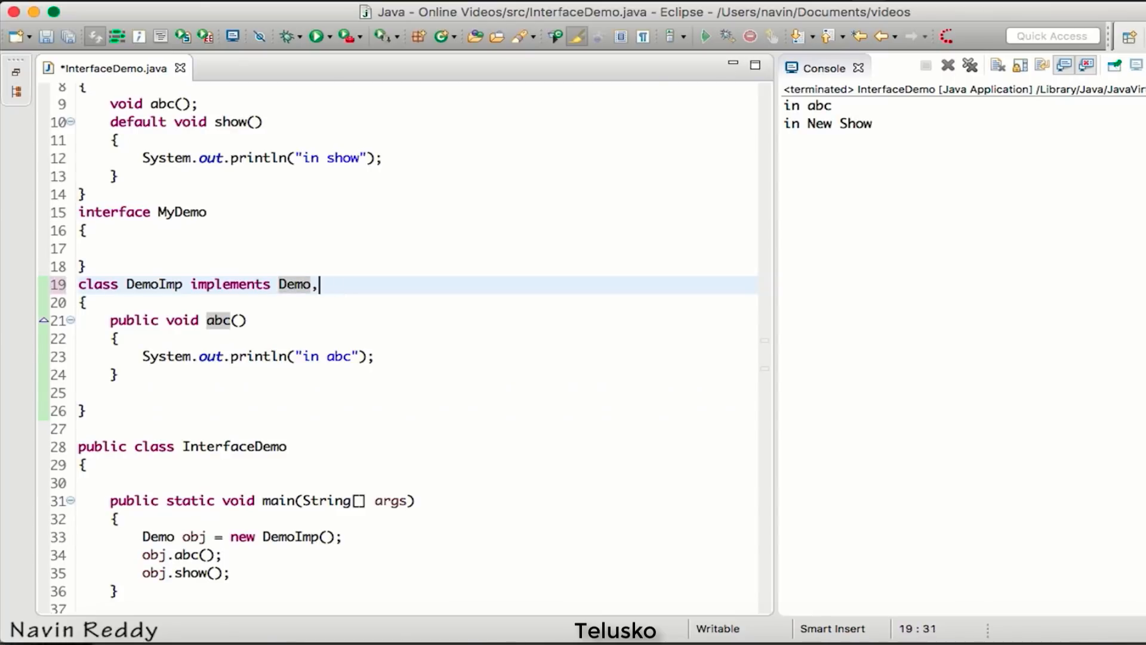
{"action": "type", "text": "MyDemo"}
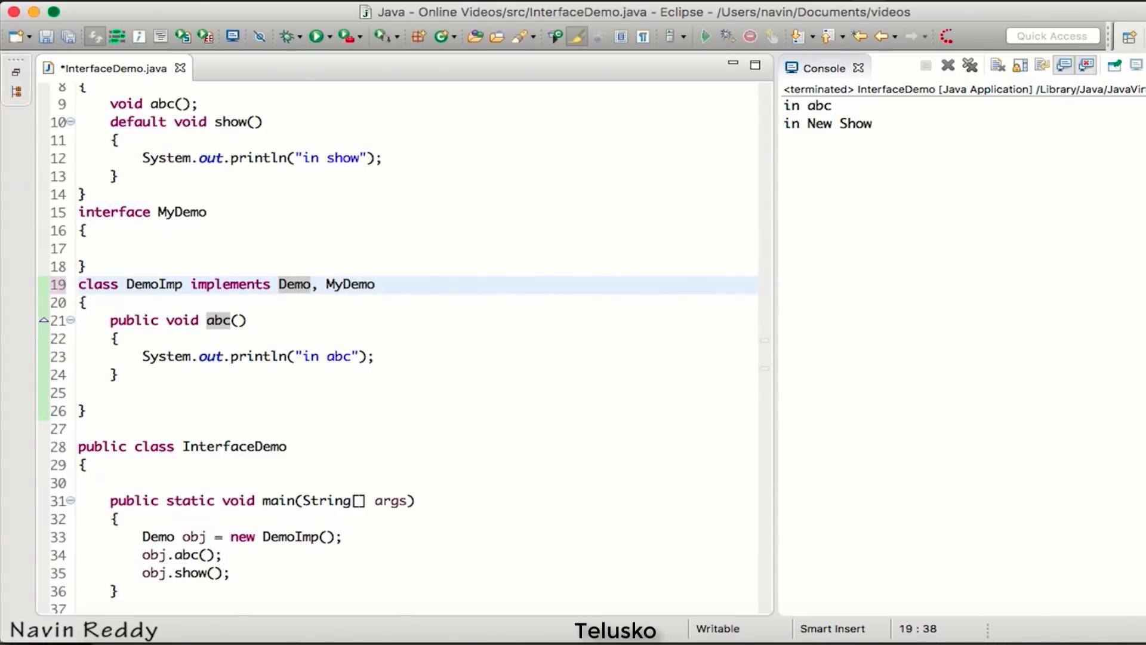
{"action": "left_click", "coordinate": [316, 35]}
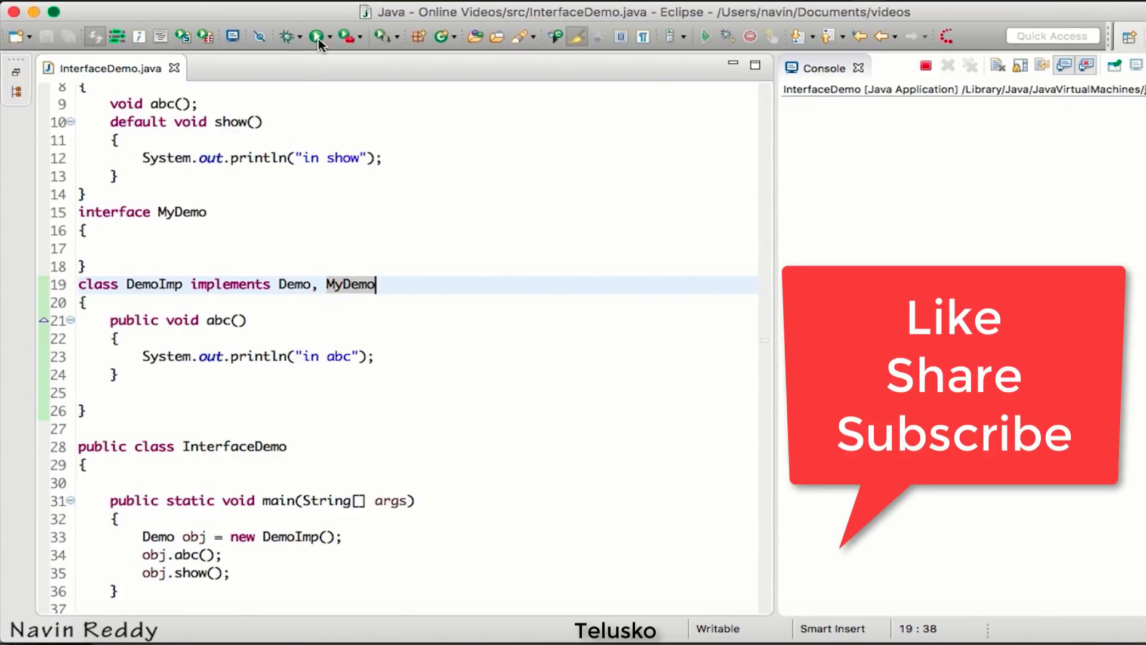
{"action": "left_click", "coordinate": [316, 35]}
{"action": "type", "text": "Demo "}
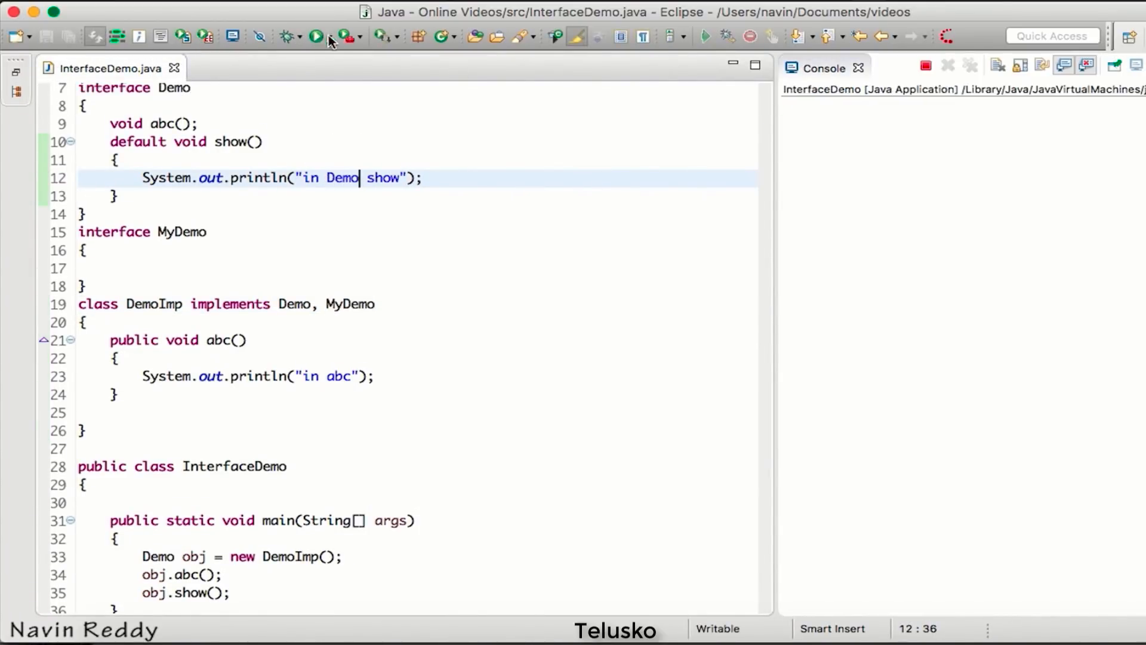
{"action": "left_click", "coordinate": [316, 35]}
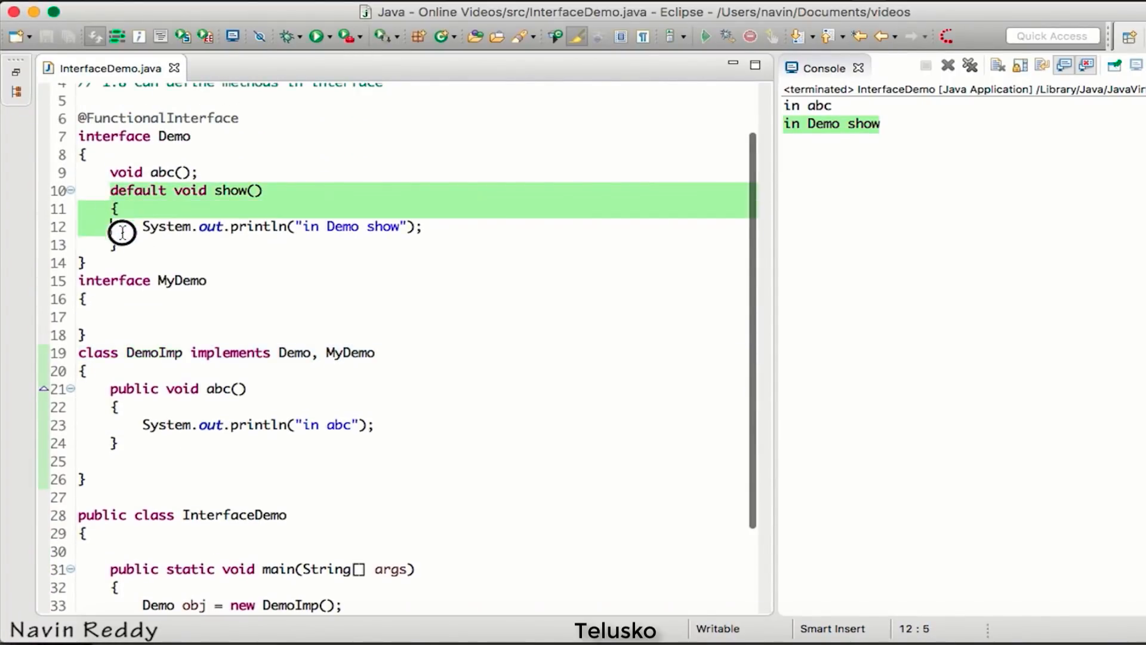
Add a default void show() to MyDemo that prints 'in MyDemo show'.
{"action": "left_click", "coordinate": [124, 317]}
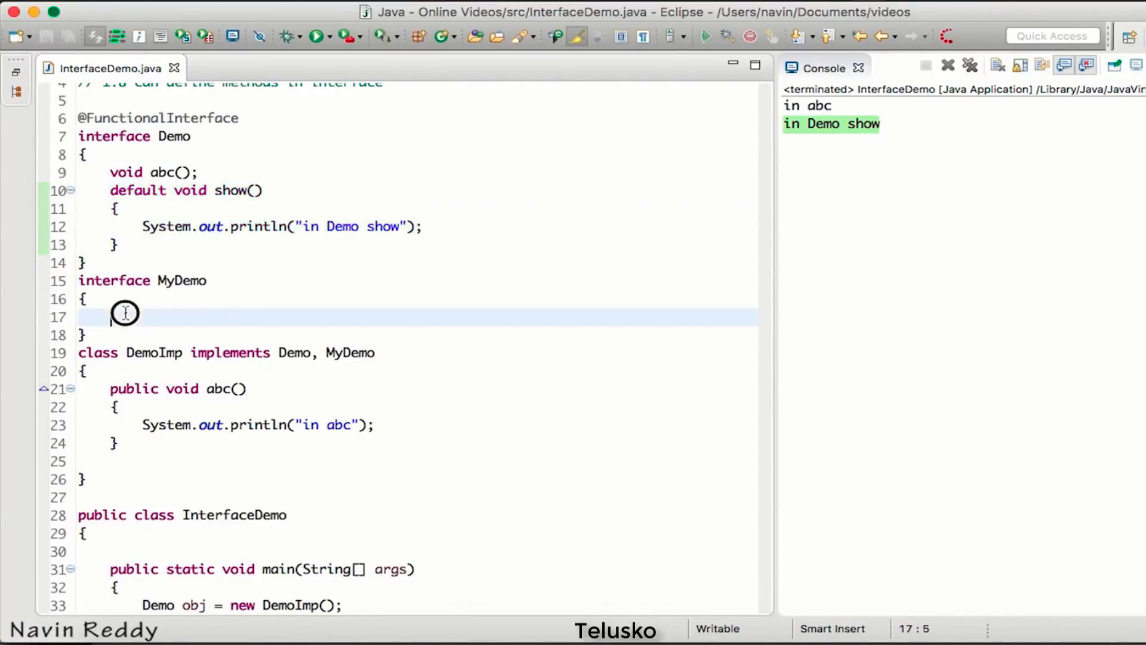
{"action": "type", "text": "default void show()"}
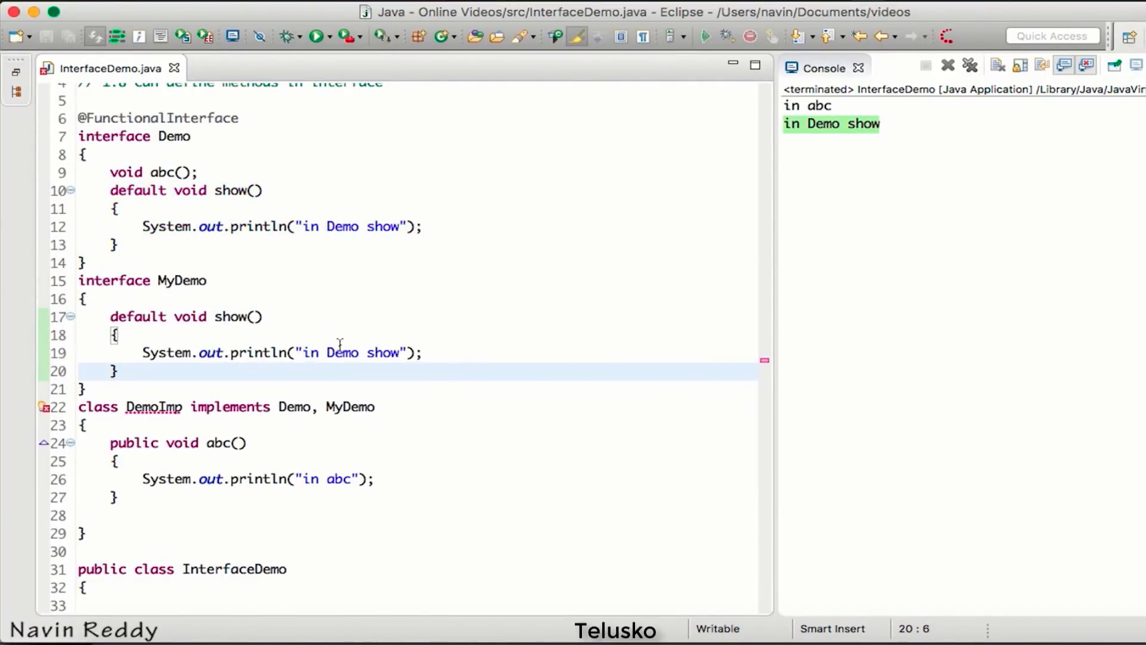
{"action": "double_click", "coordinate": [336, 352]}
{"action": "type", "text": "My"}
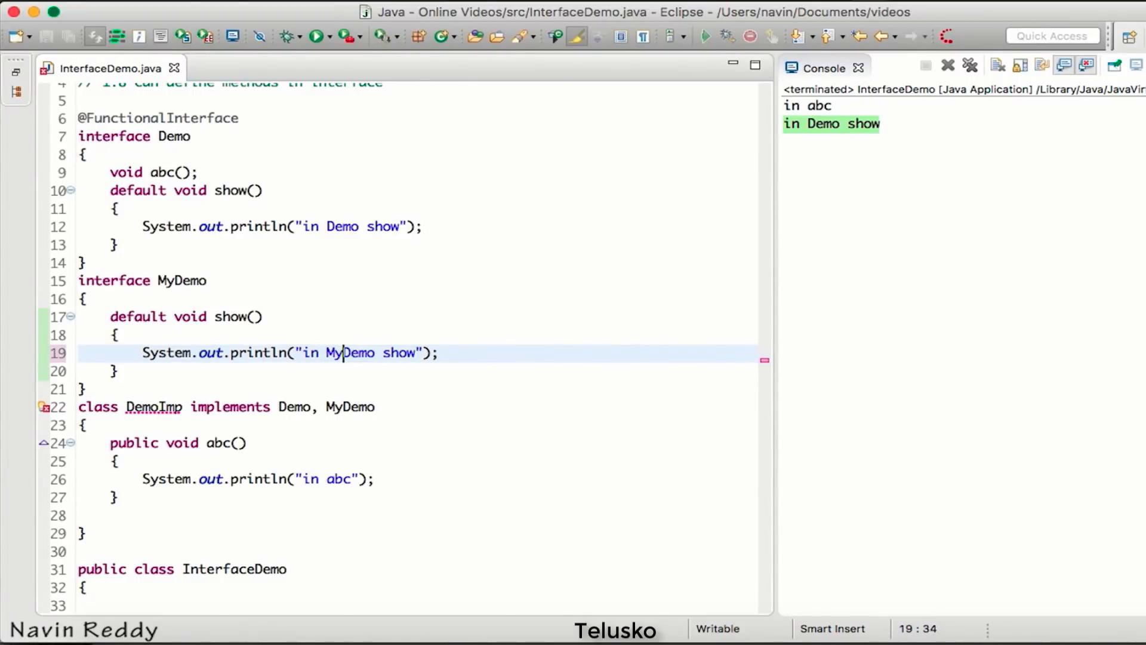
{"action": "scroll", "scroll_direction": "down", "scroll_amount": 3}
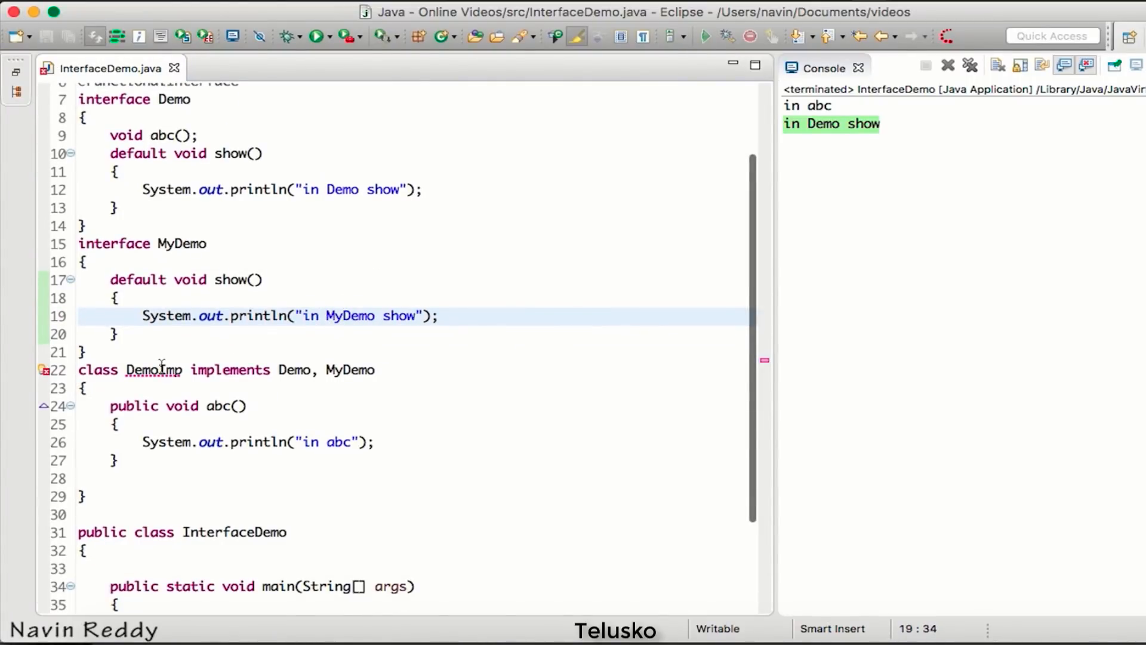
{"action": "mouse_move", "coordinate": [154, 369]}
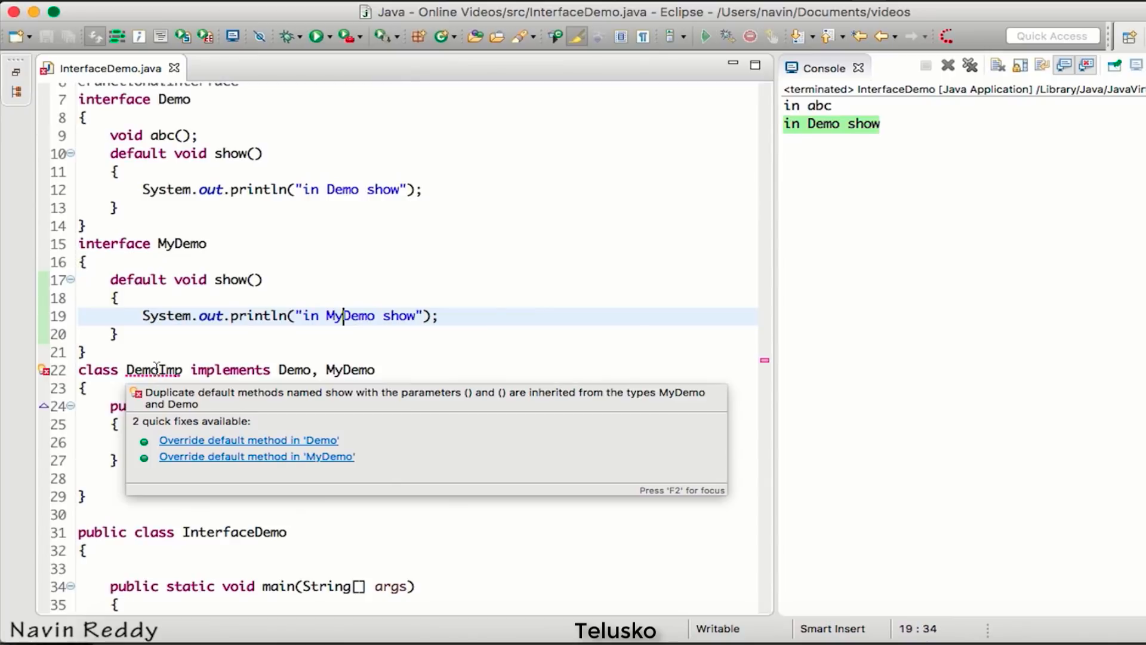
{"action": "left_click", "coordinate": [248, 439]}
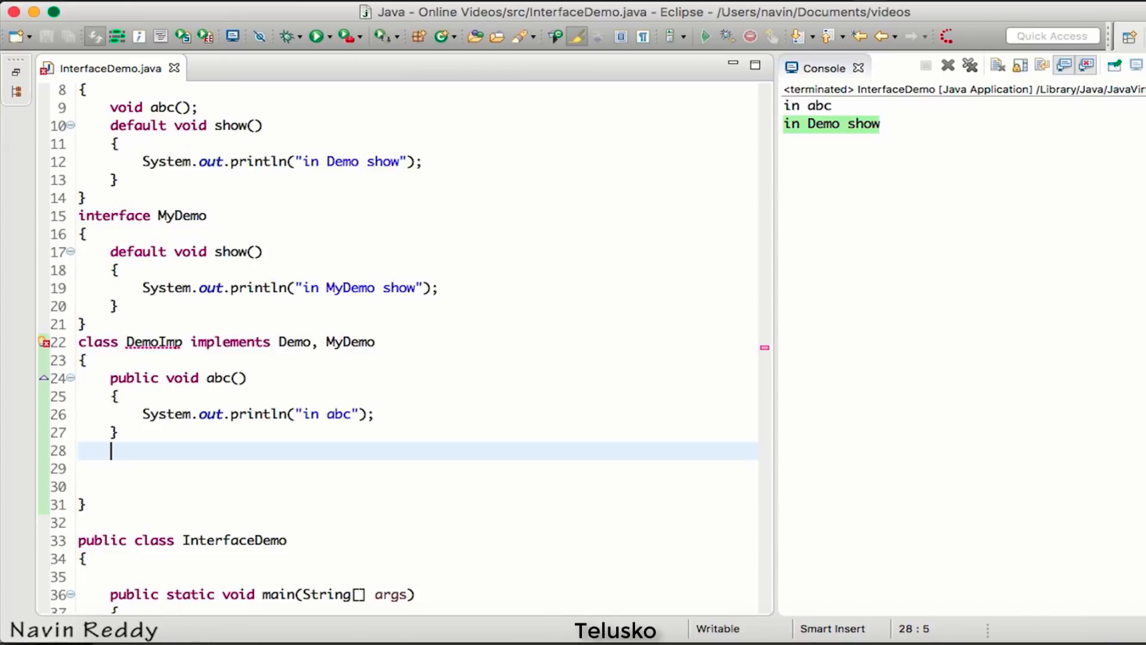
Run DemoImp's public void show() printing 'in DemoImp show', then delete that override.
{"action": "type", "text": "public void s"}
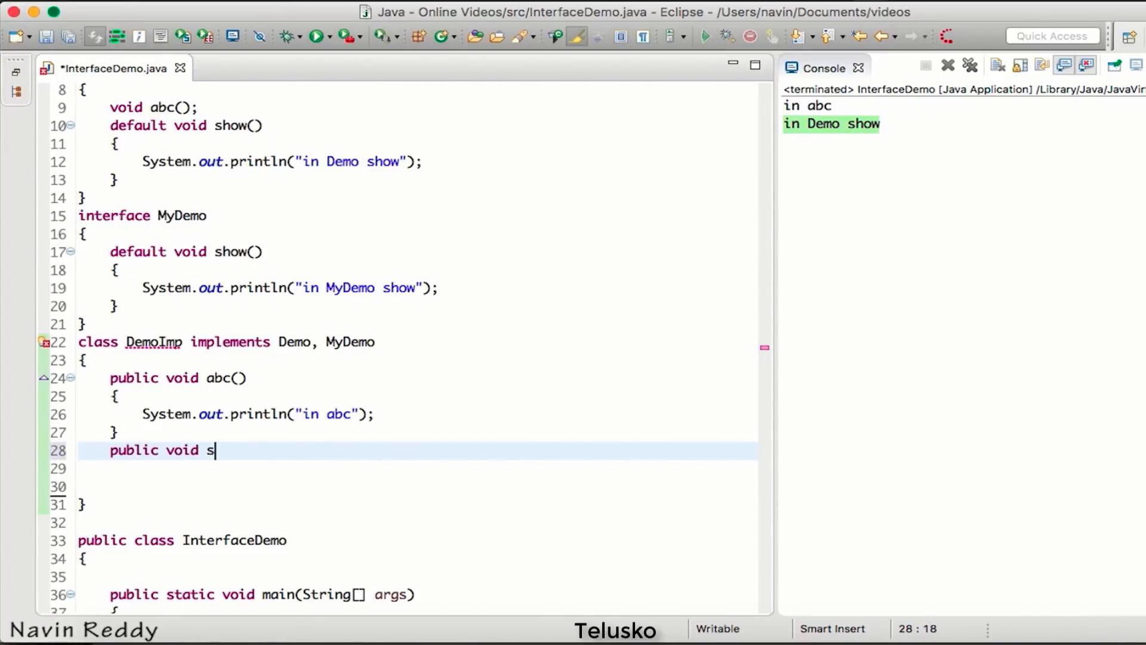
{"action": "type", "text": "how()"}
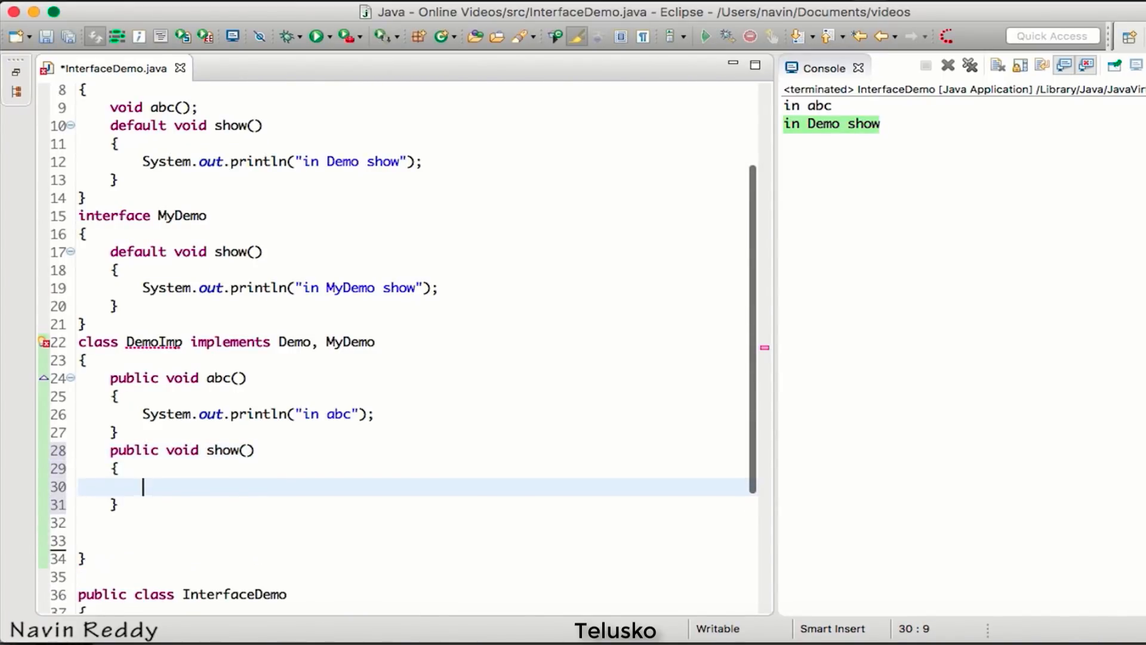
{"action": "type", "text": "System.out.println()"}
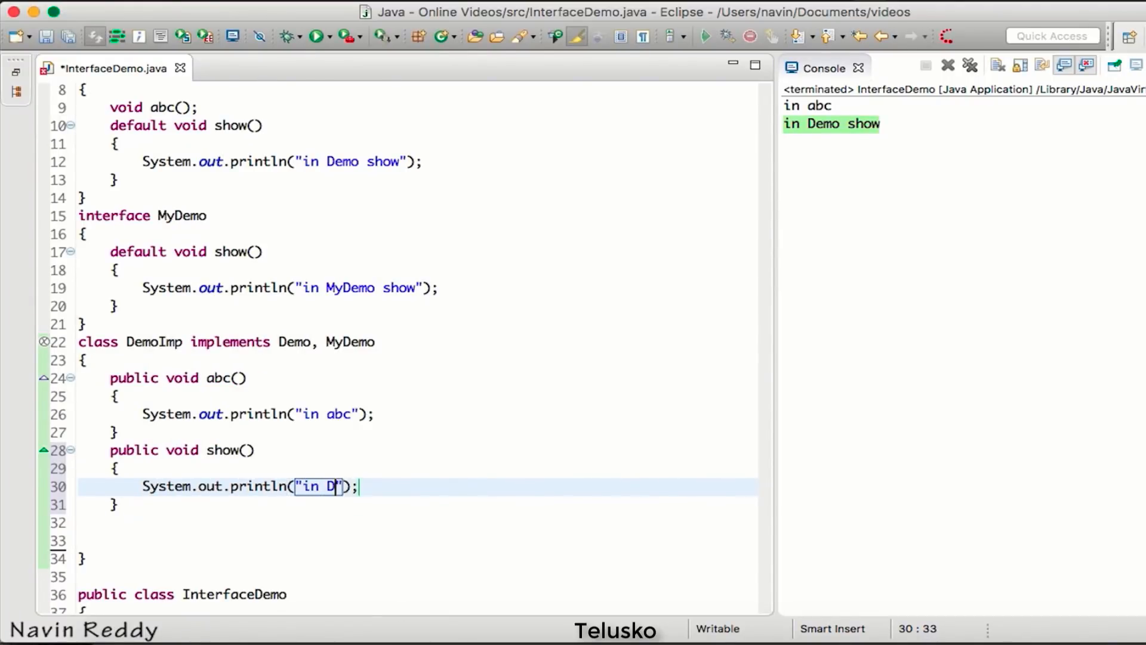
{"action": "type", "text": "emoImp show"}
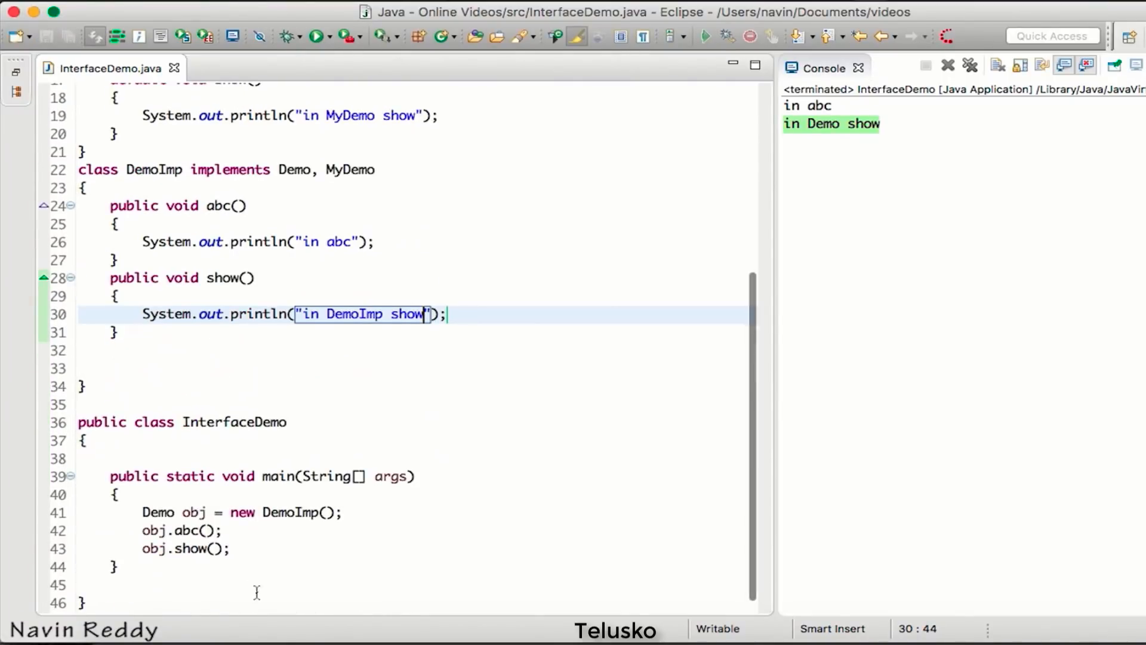
{"action": "left_click", "coordinate": [143, 314]}
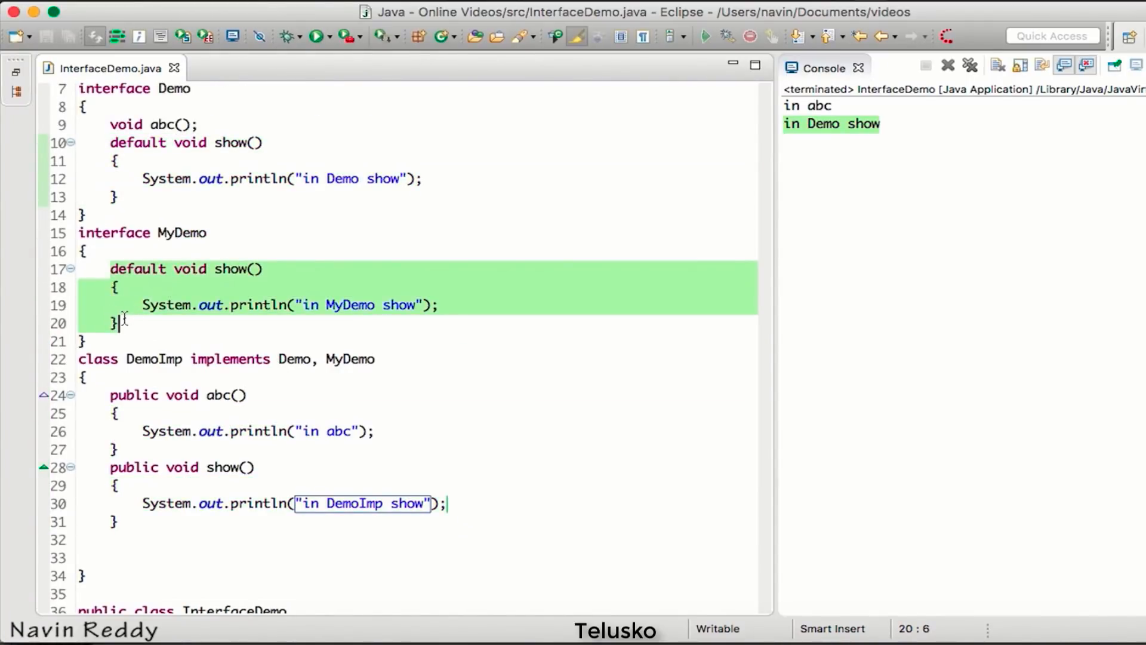
{"action": "left_click", "coordinate": [317, 36]}
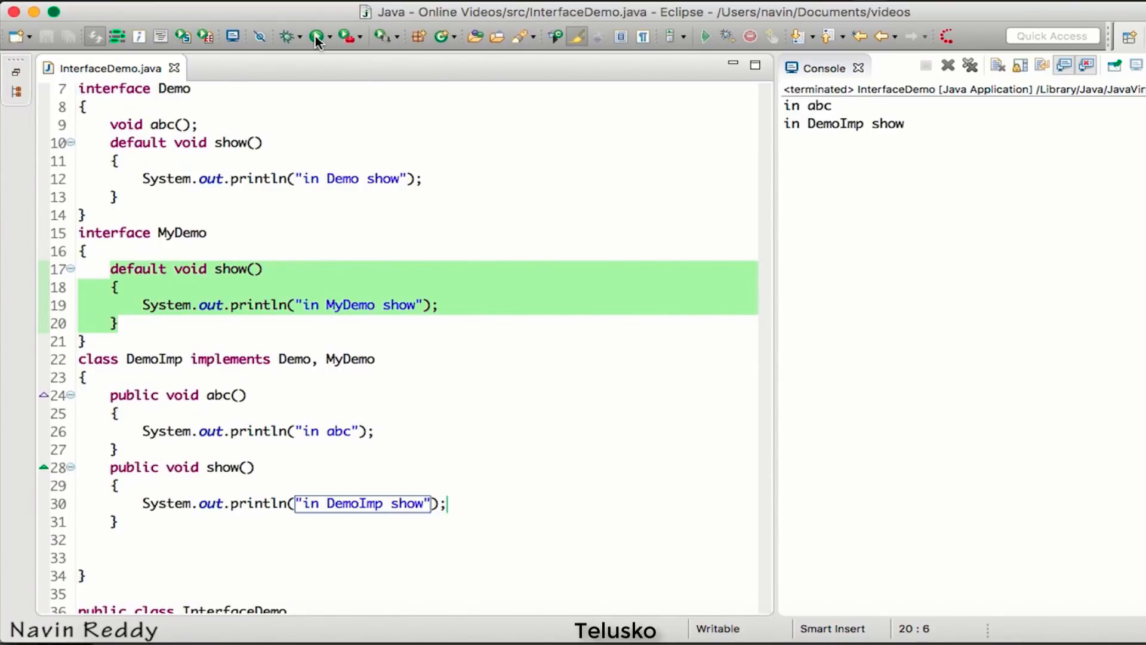
{"action": "left_click", "coordinate": [113, 467]}
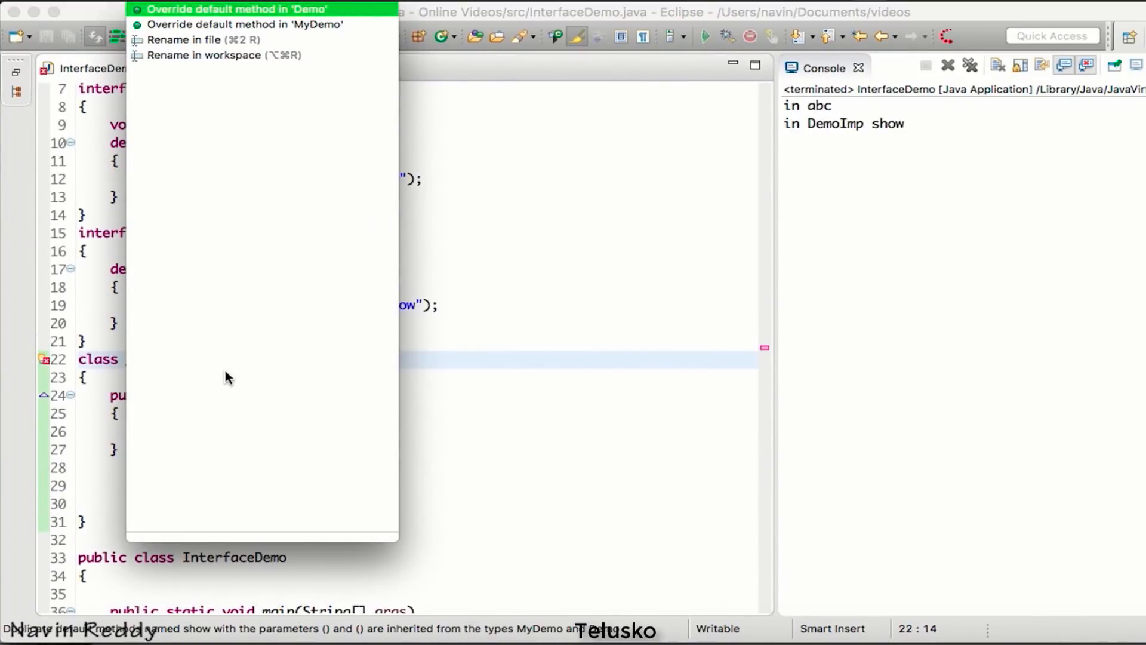
Quick Fix DemoImp with 'Override default method in Demo', generating Demo.super.show().
{"action": "left_click", "coordinate": [235, 9]}
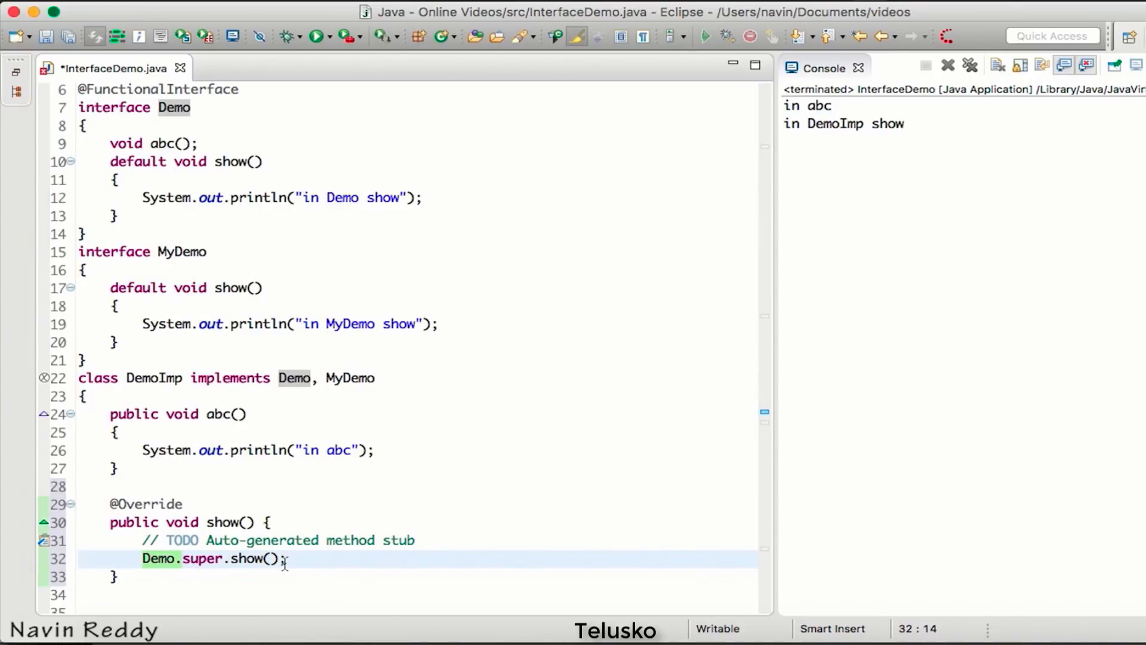
{"action": "left_click", "coordinate": [189, 559]}
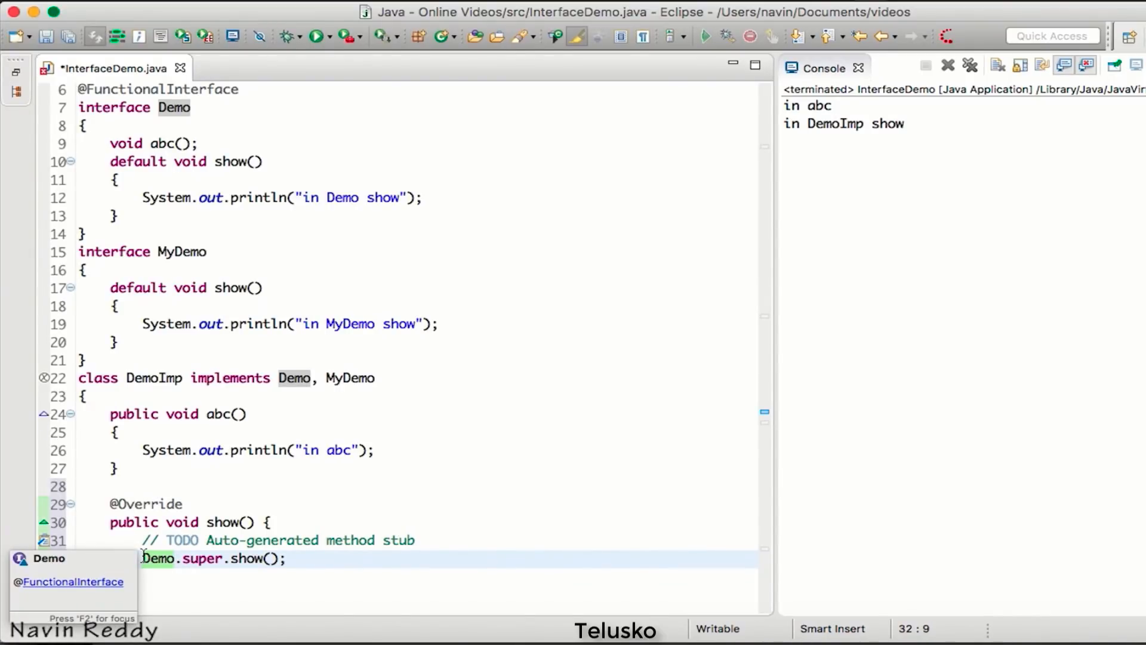
Save the MyDemo.super.show() call and run, printing 'in MyDemo show' to the console.
{"action": "left_click", "coordinate": [315, 35]}
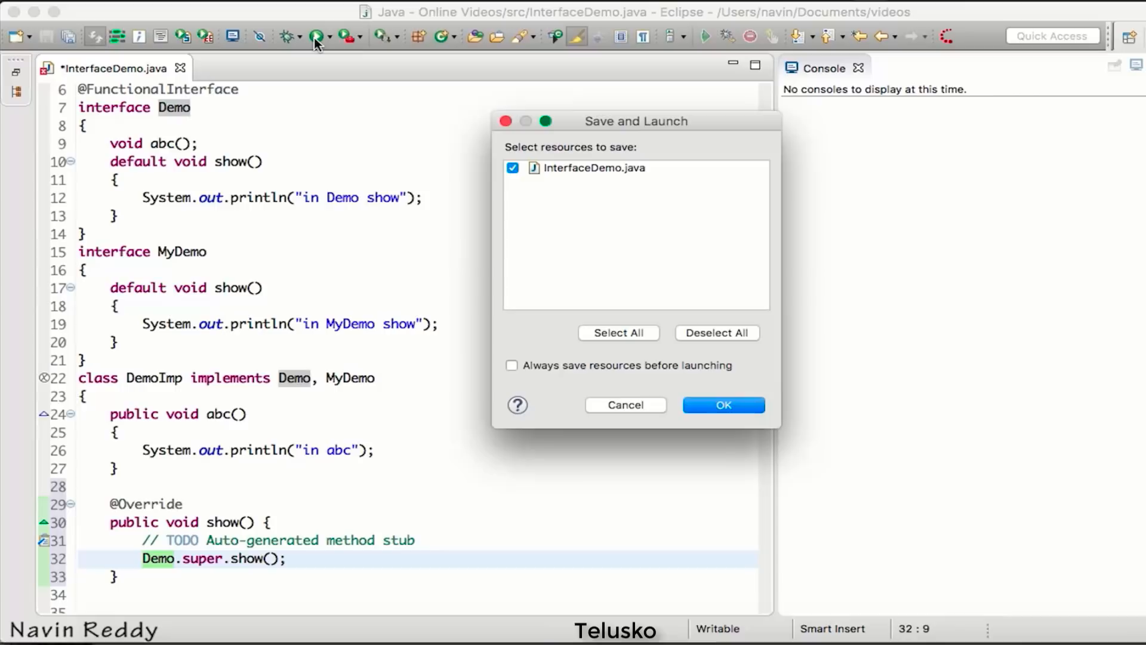
{"action": "left_click", "coordinate": [723, 405]}
{"action": "type", "text": "My"}
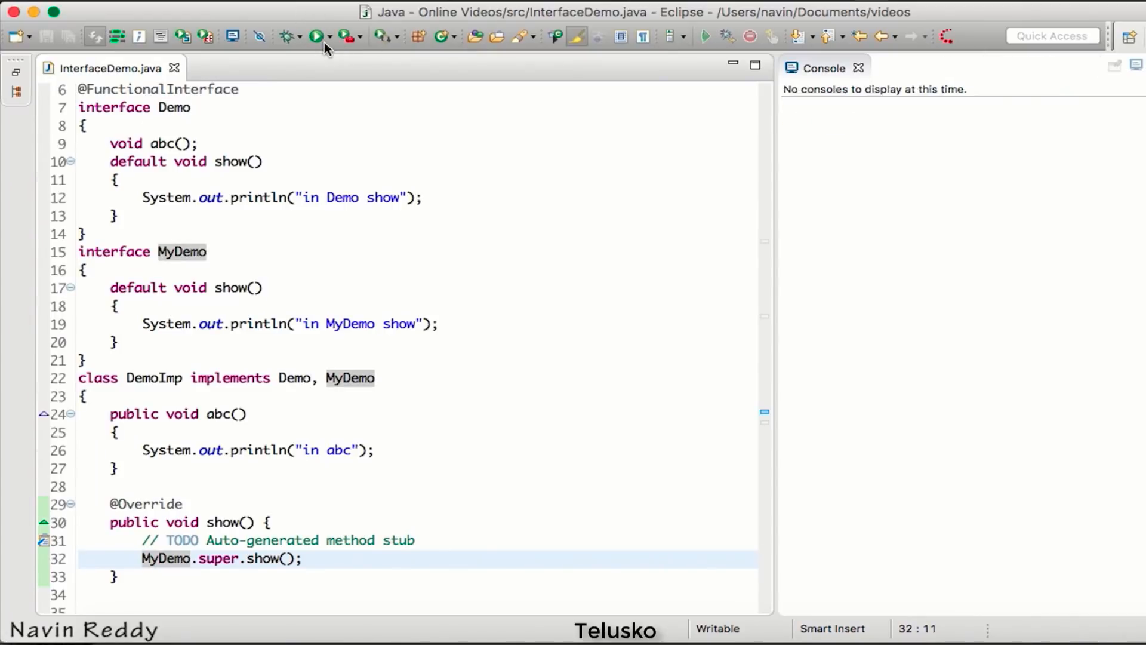
{"action": "left_click", "coordinate": [315, 36]}
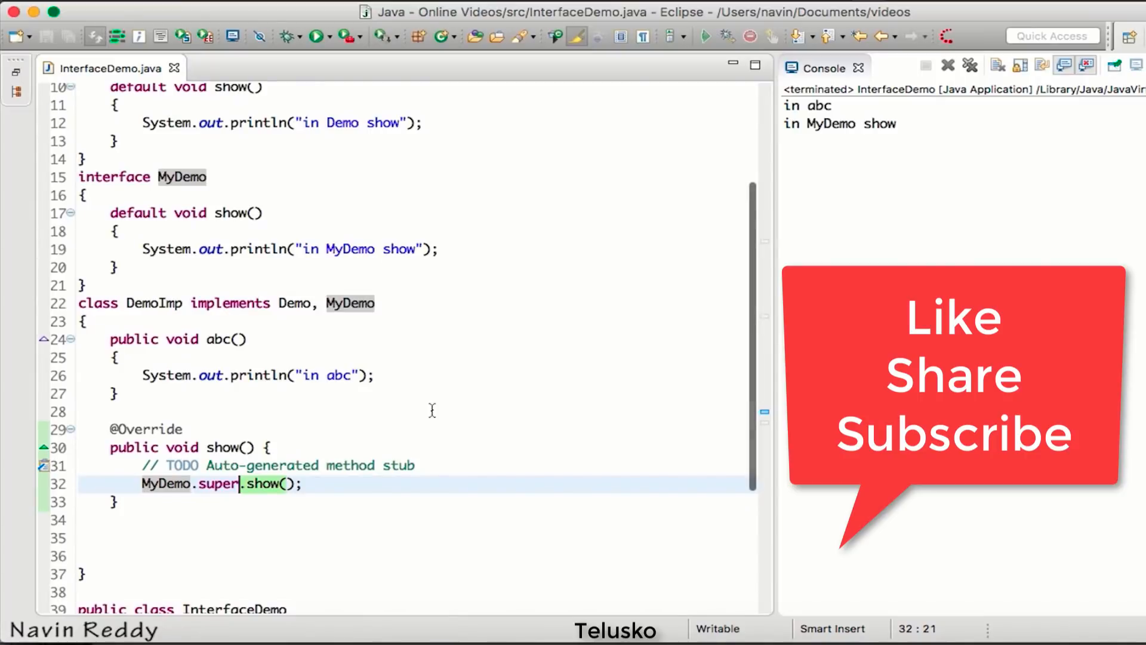
{"action": "scroll", "scroll_direction": "down", "scroll_amount": 3}
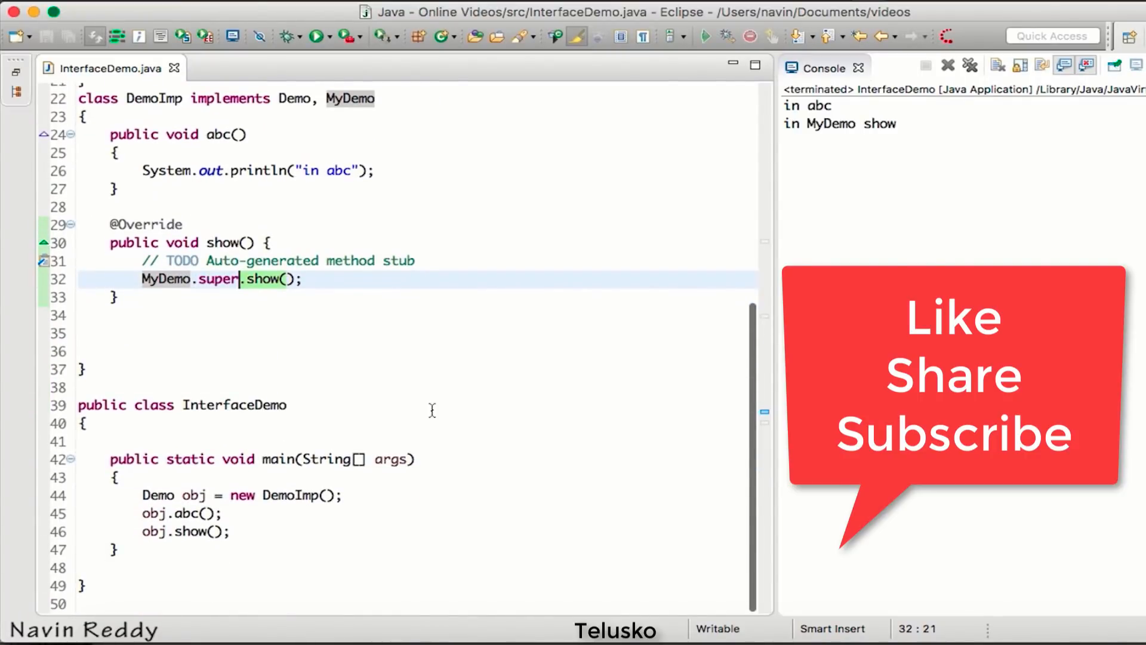